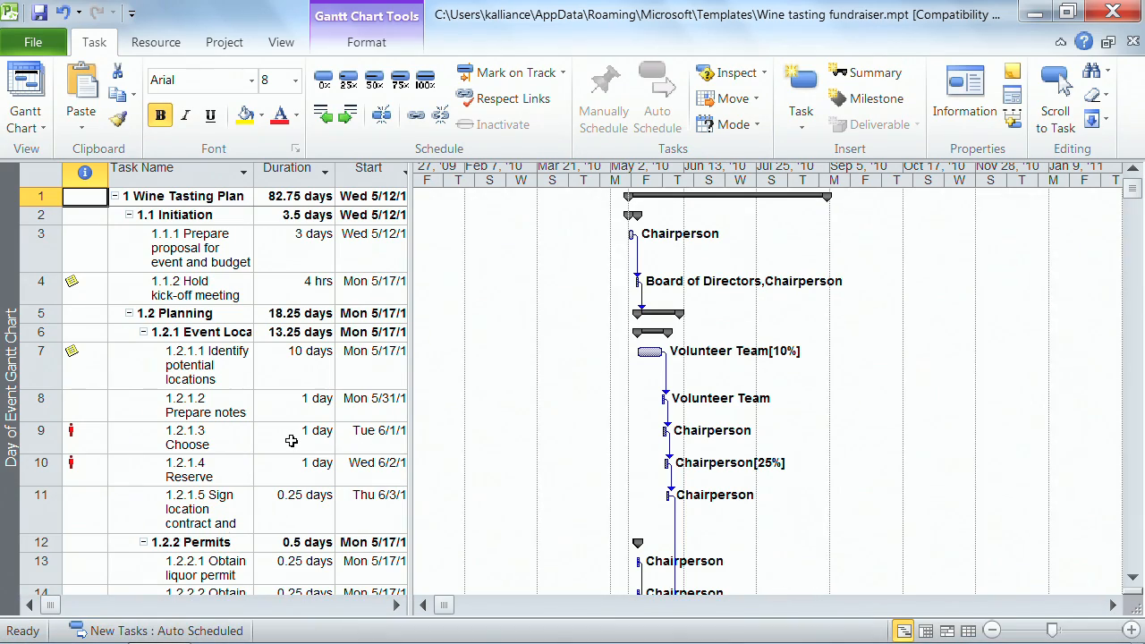
mouse_move(311, 430)
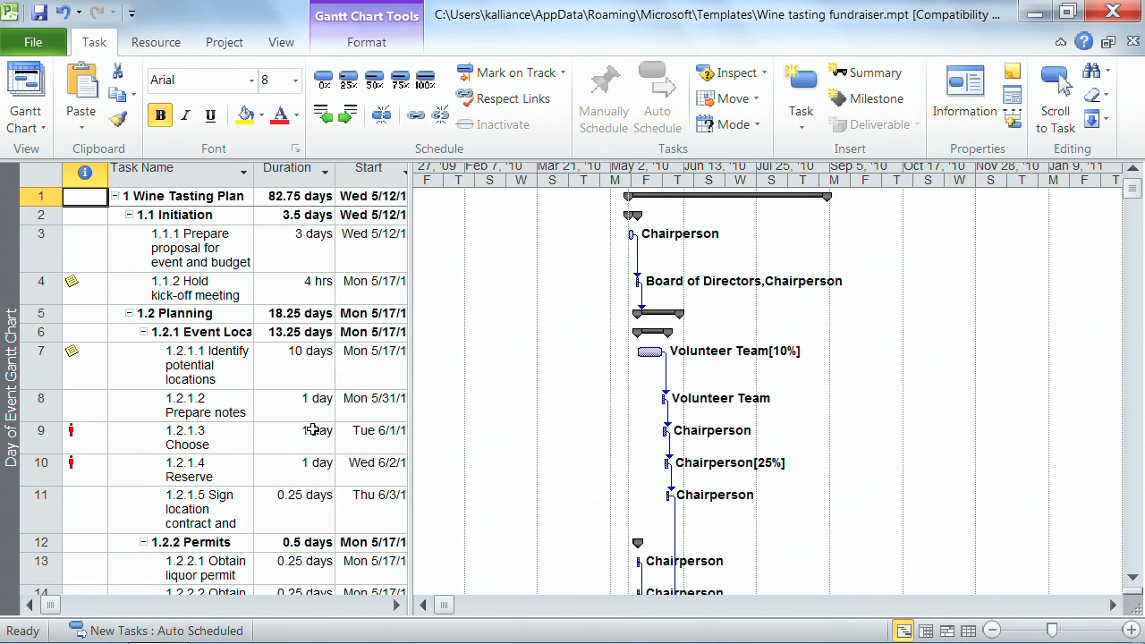
mouse_move(420, 249)
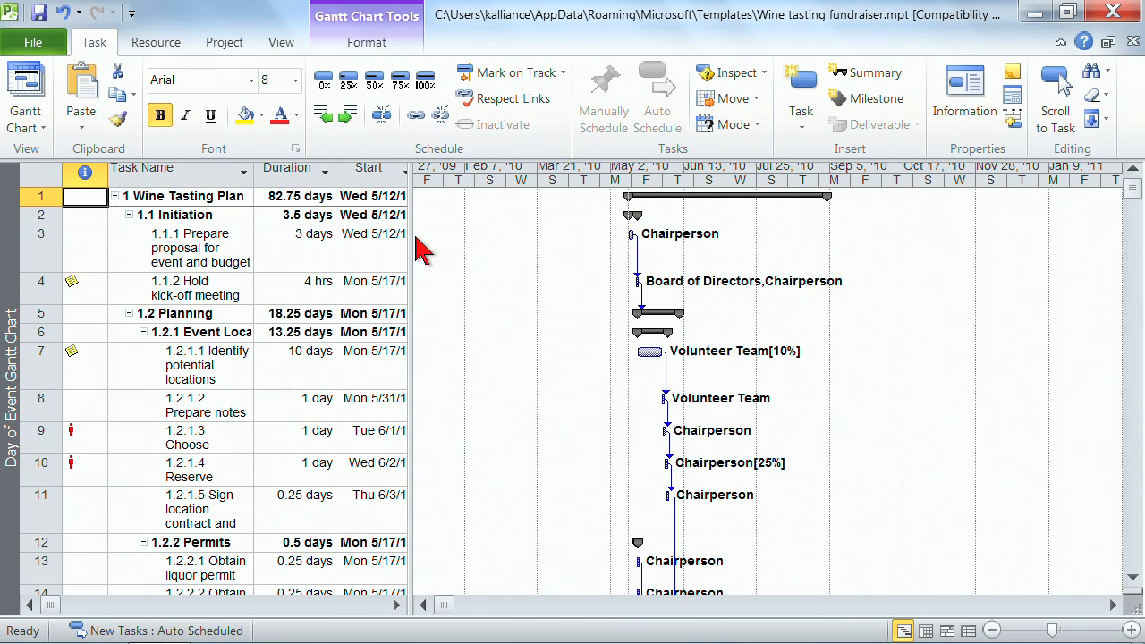
mouse_move(409, 197)
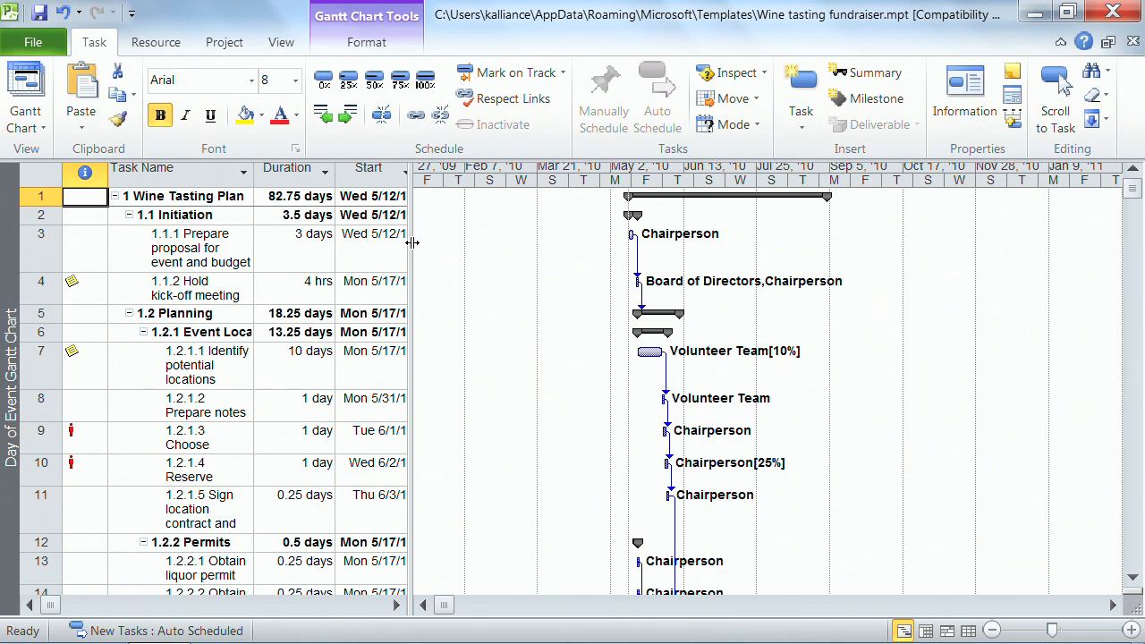
Drag the table/Gantt split bar right so Finish and Resource Names become visible.
left_click_drag(411, 243, 590, 257)
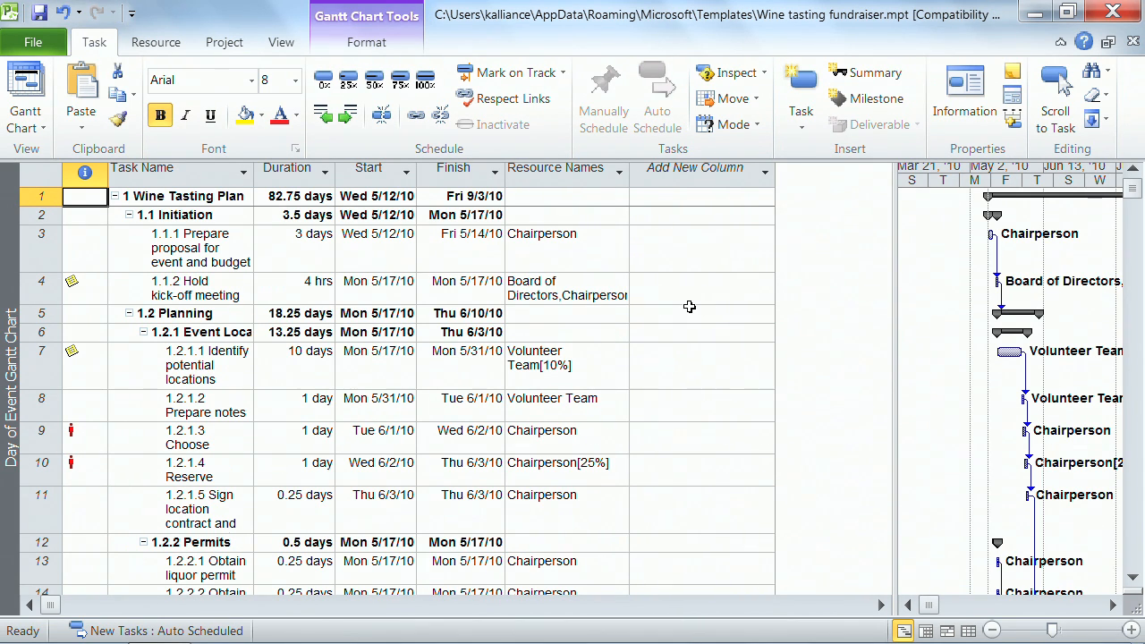
mouse_move(275, 208)
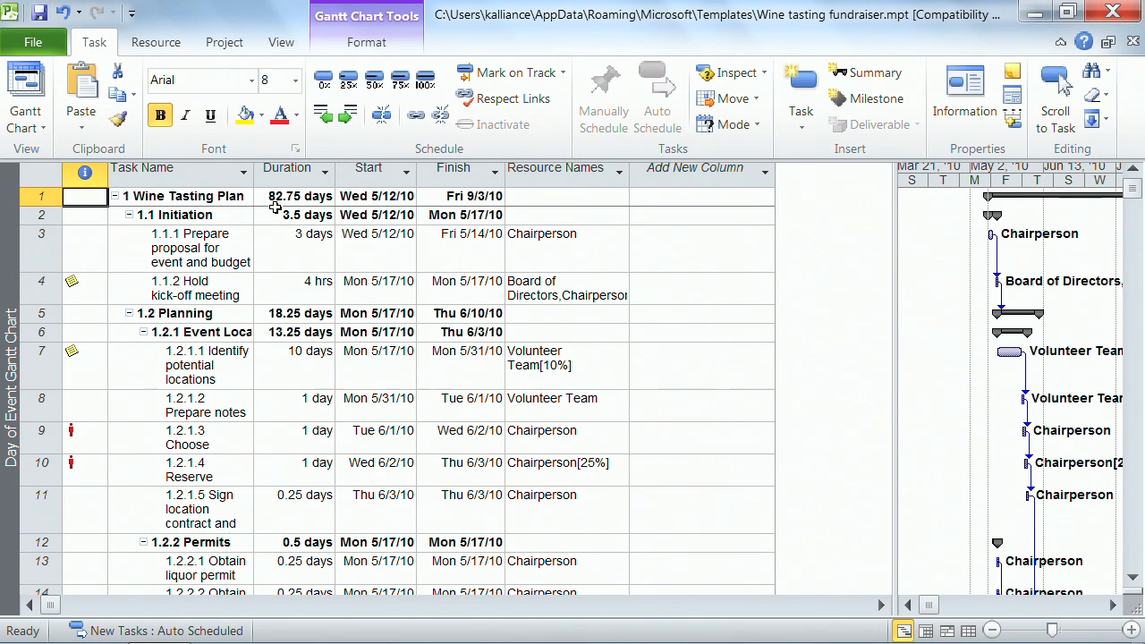
mouse_move(294, 215)
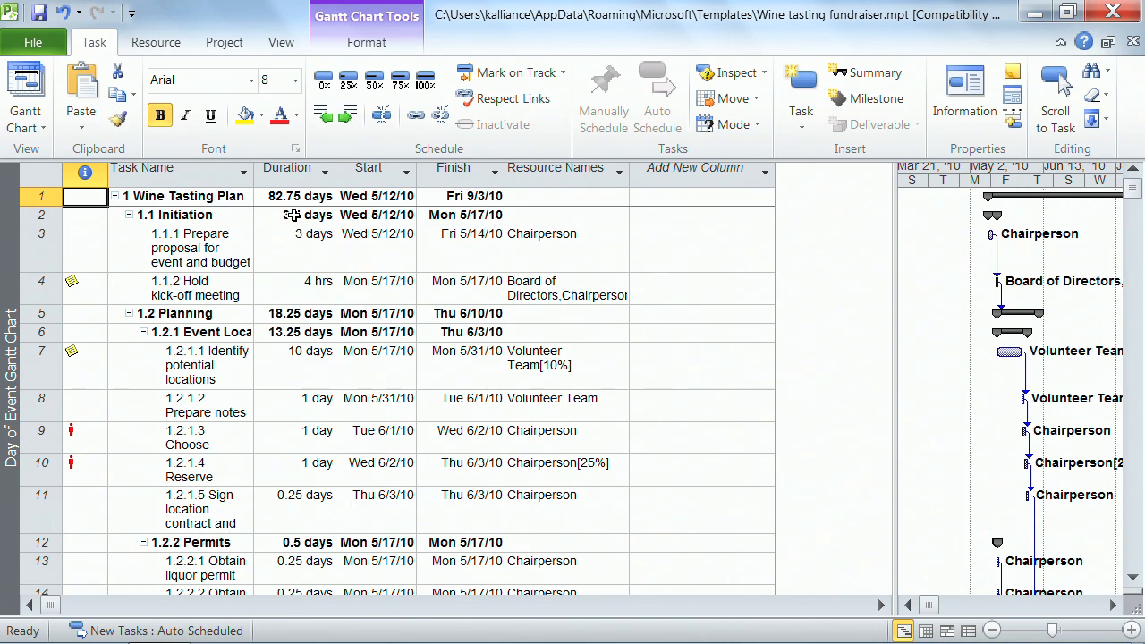
left_click(369, 168)
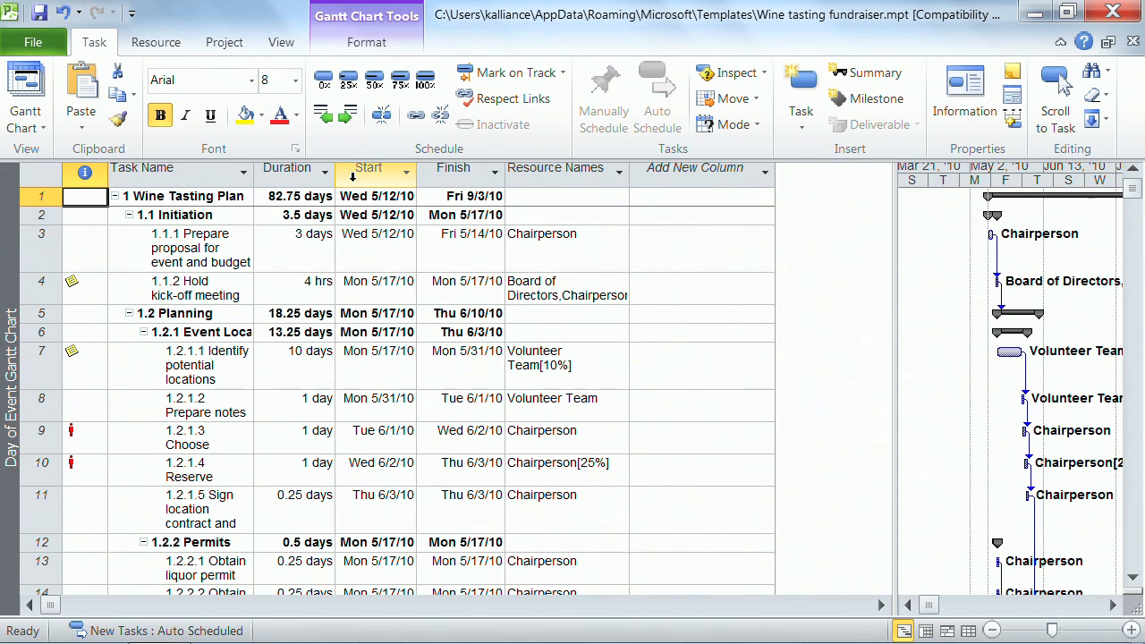
mouse_move(369, 169)
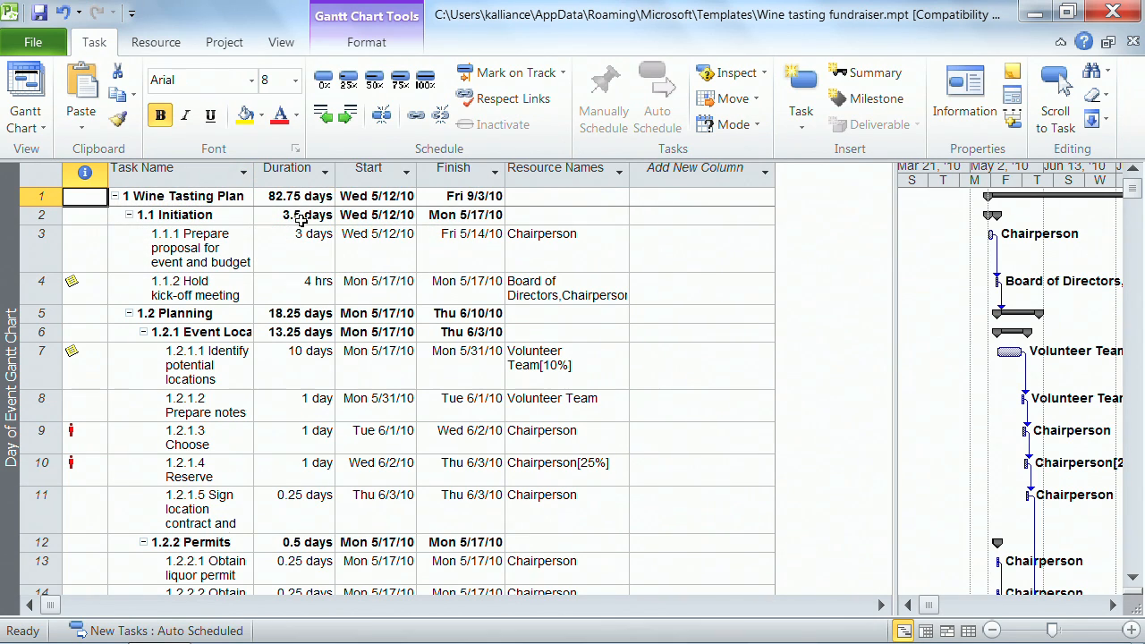
left_click(286, 169)
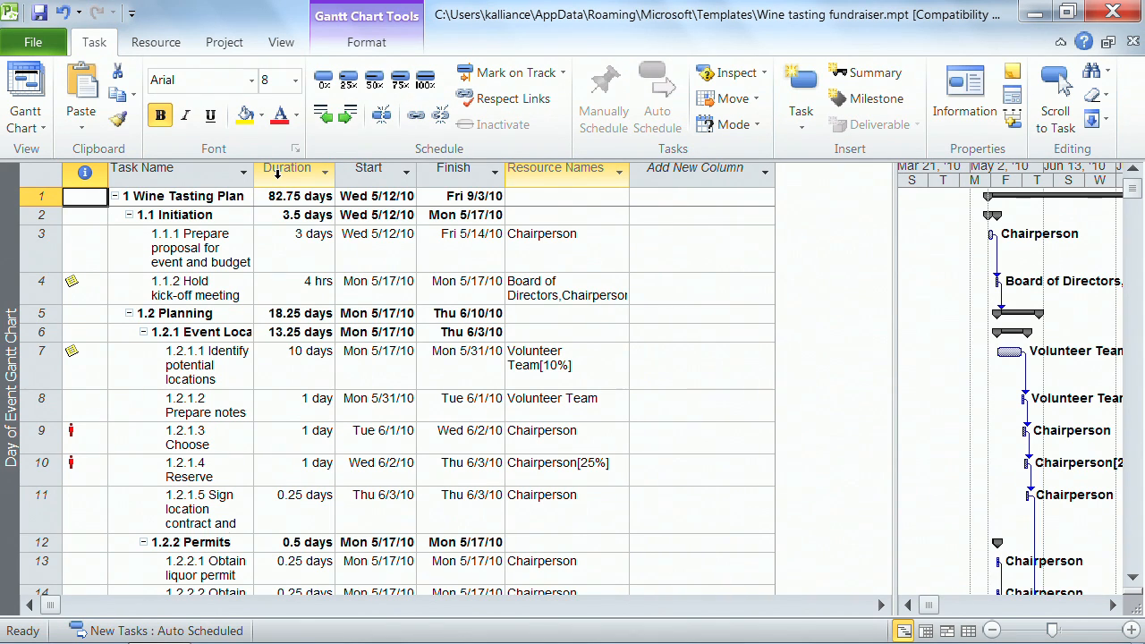
mouse_move(286, 168)
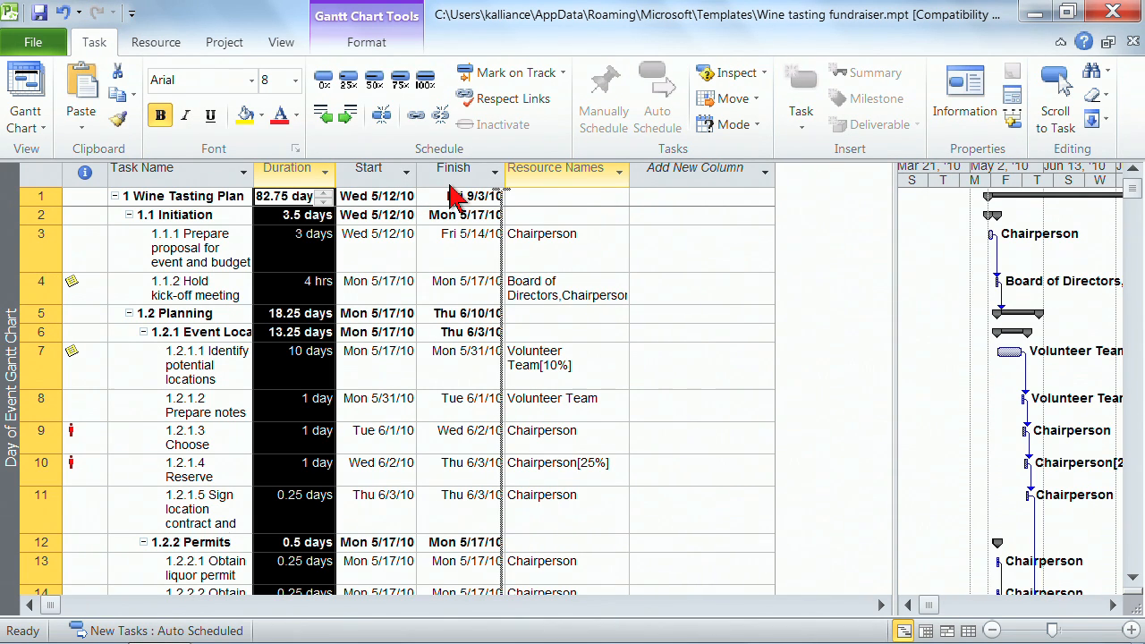
mouse_move(426, 207)
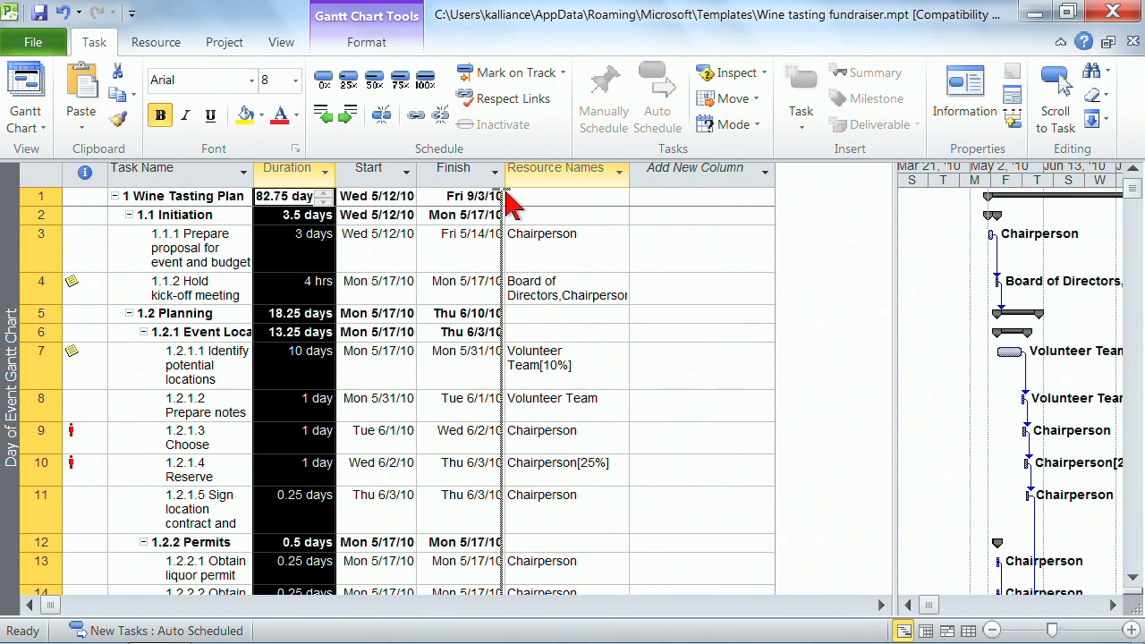
mouse_move(510, 207)
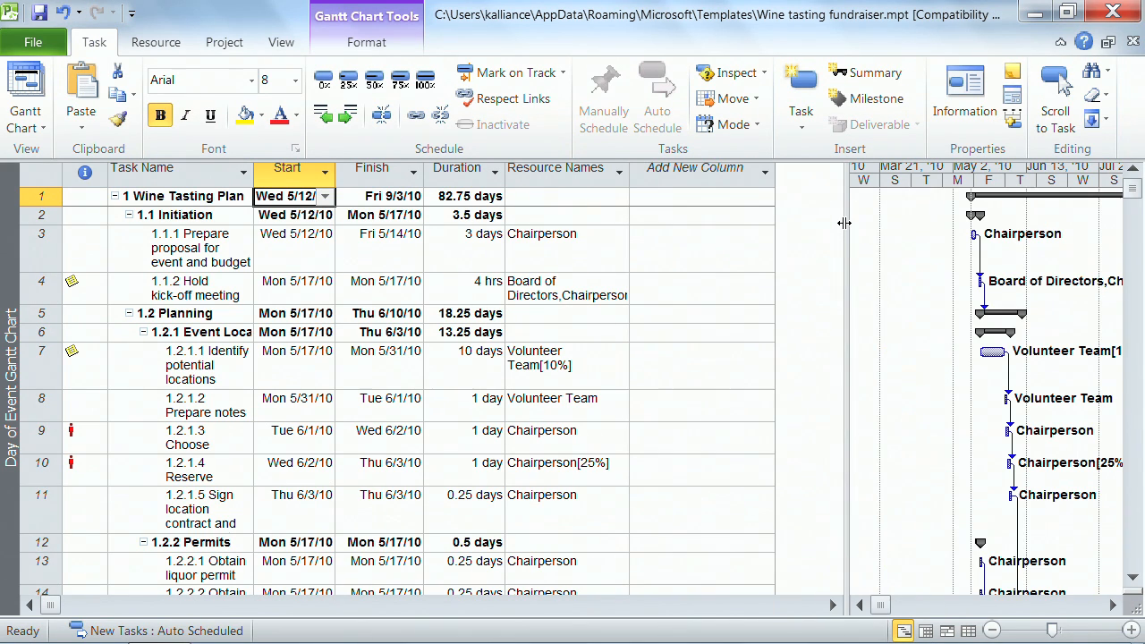
mouse_move(469, 219)
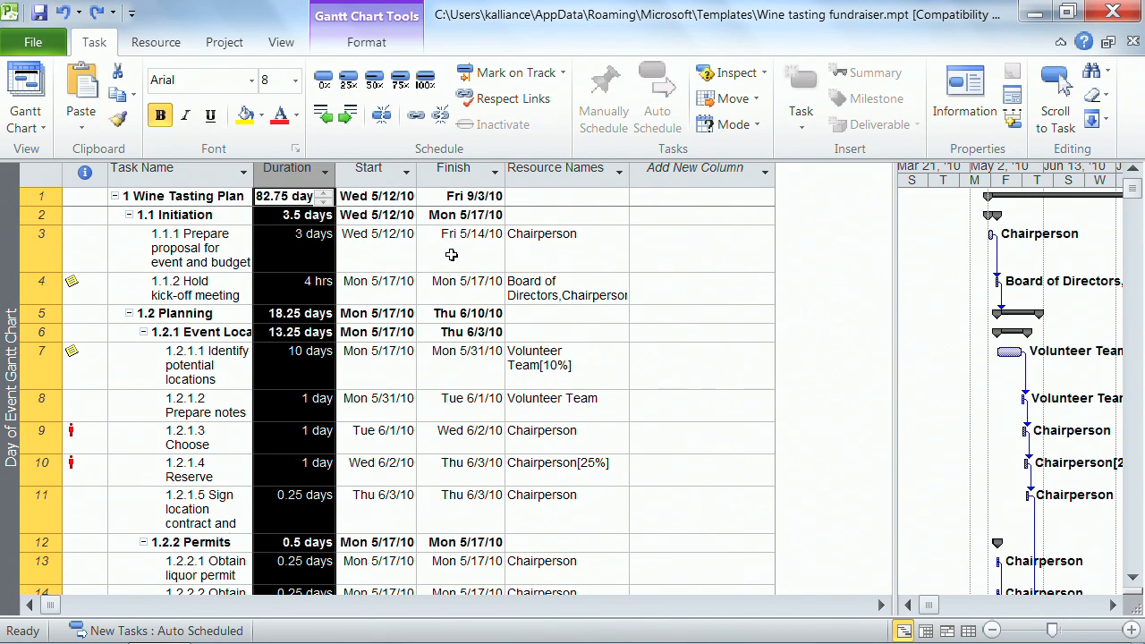
mouse_move(469, 254)
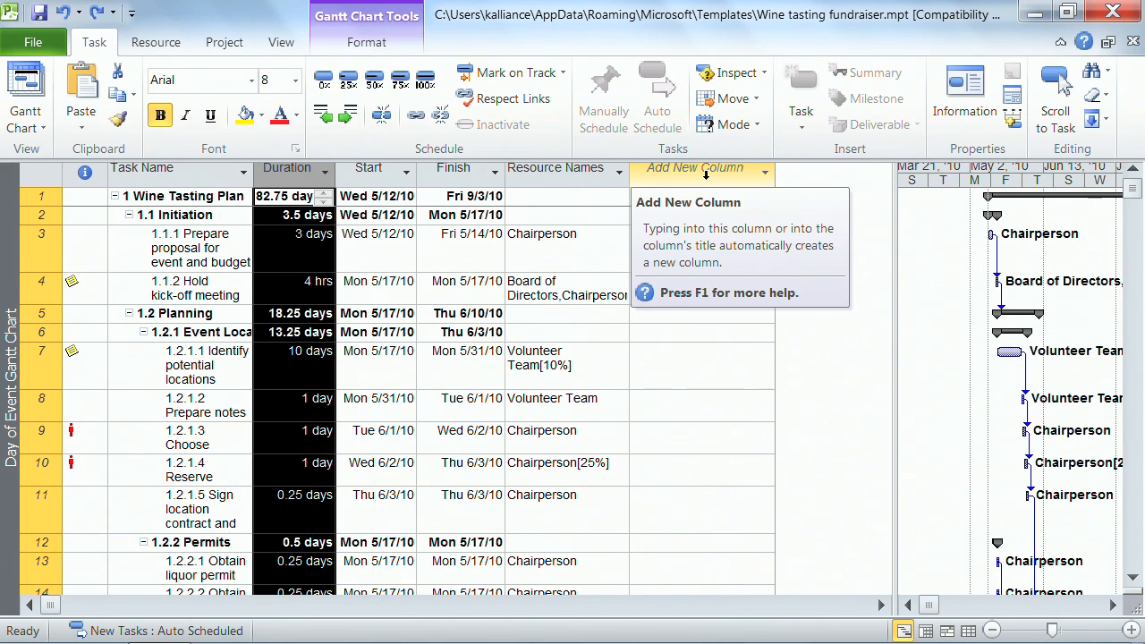
left_click(701, 168)
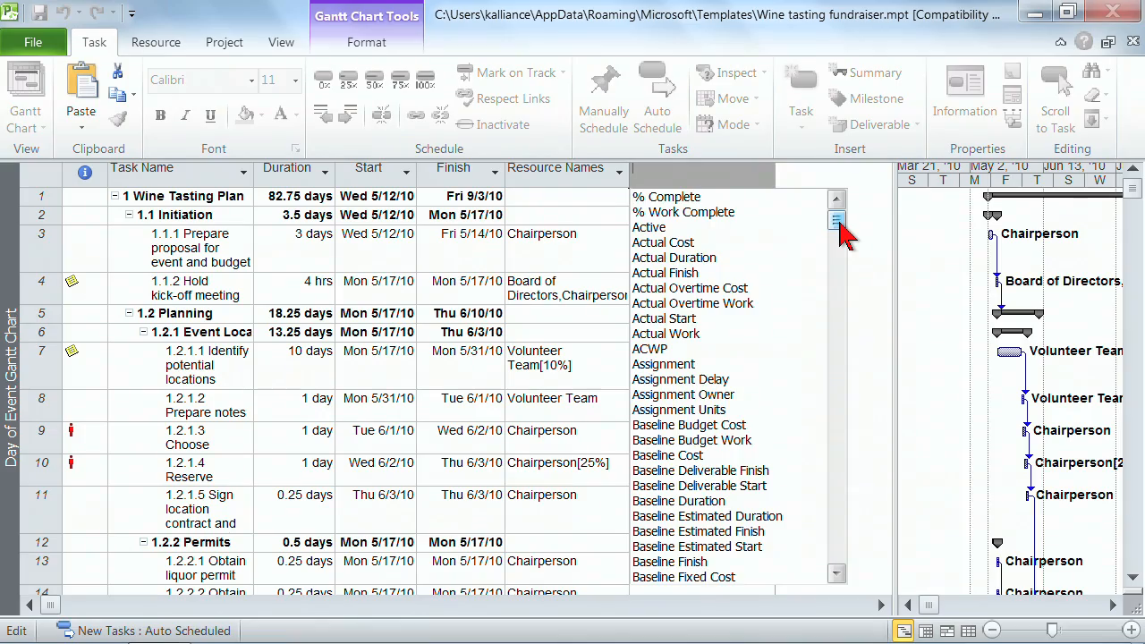
scroll("down", 3)
type("task")
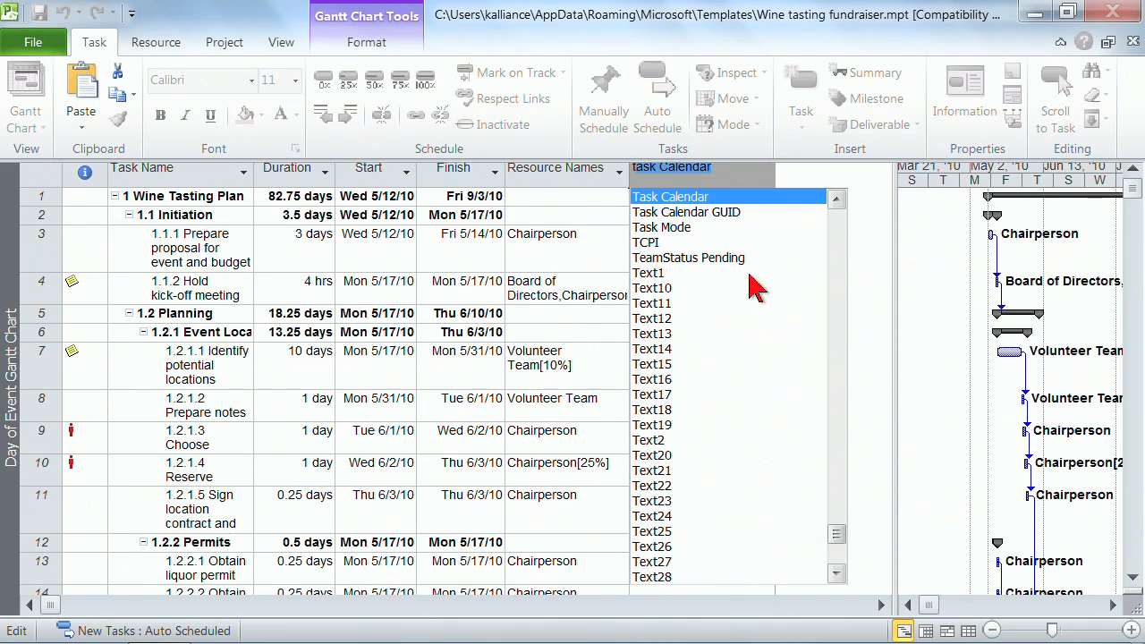
mouse_move(662, 290)
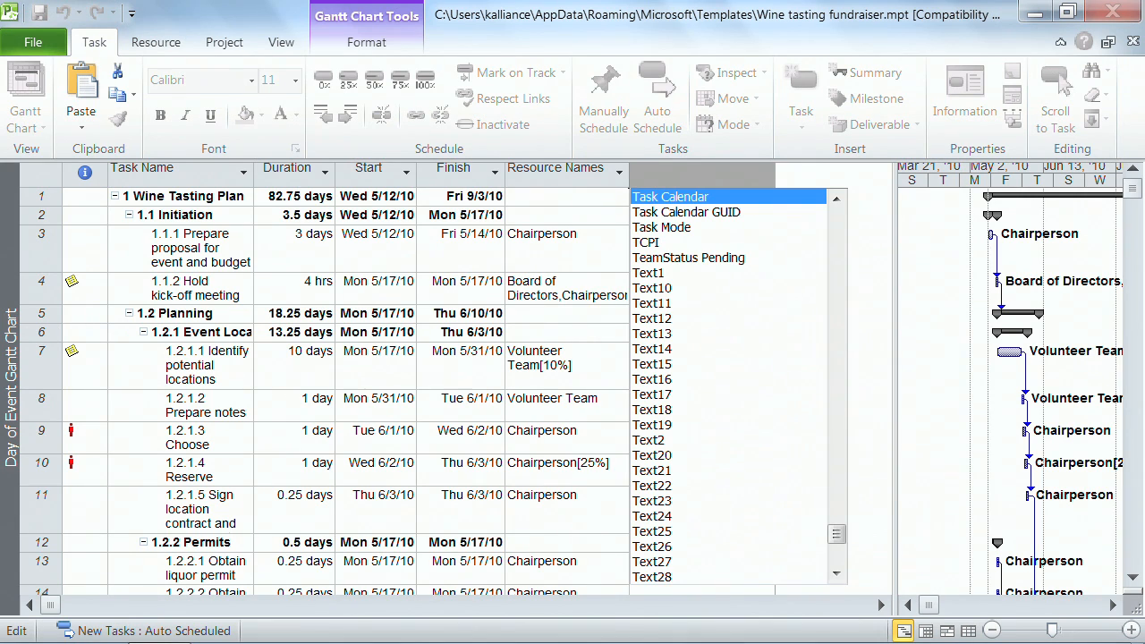
type("confirmed")
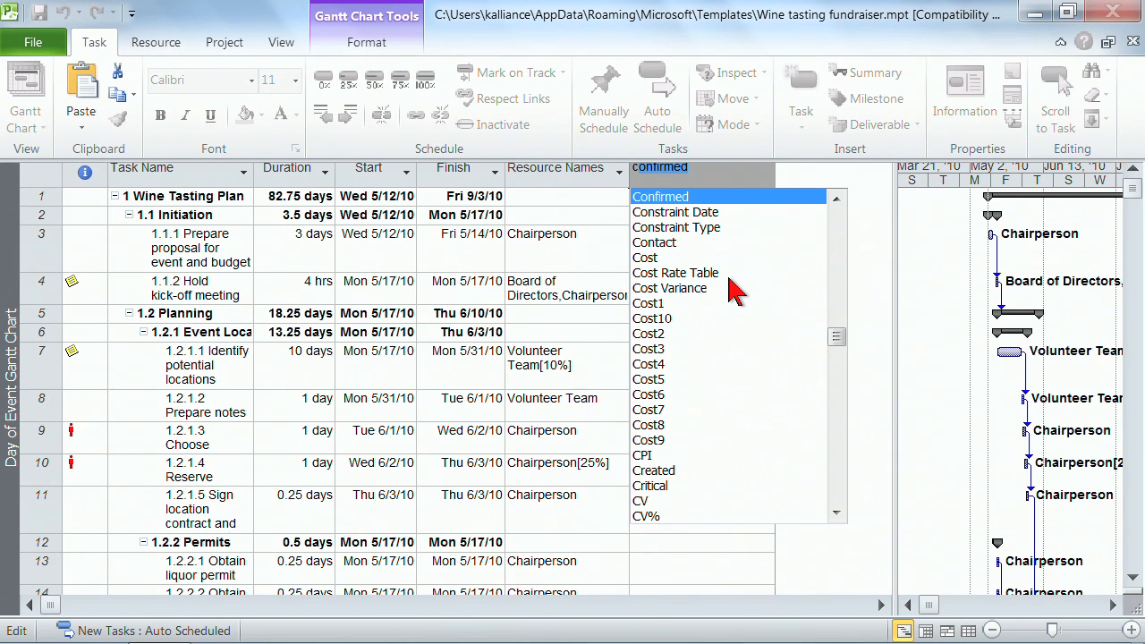
mouse_move(835, 199)
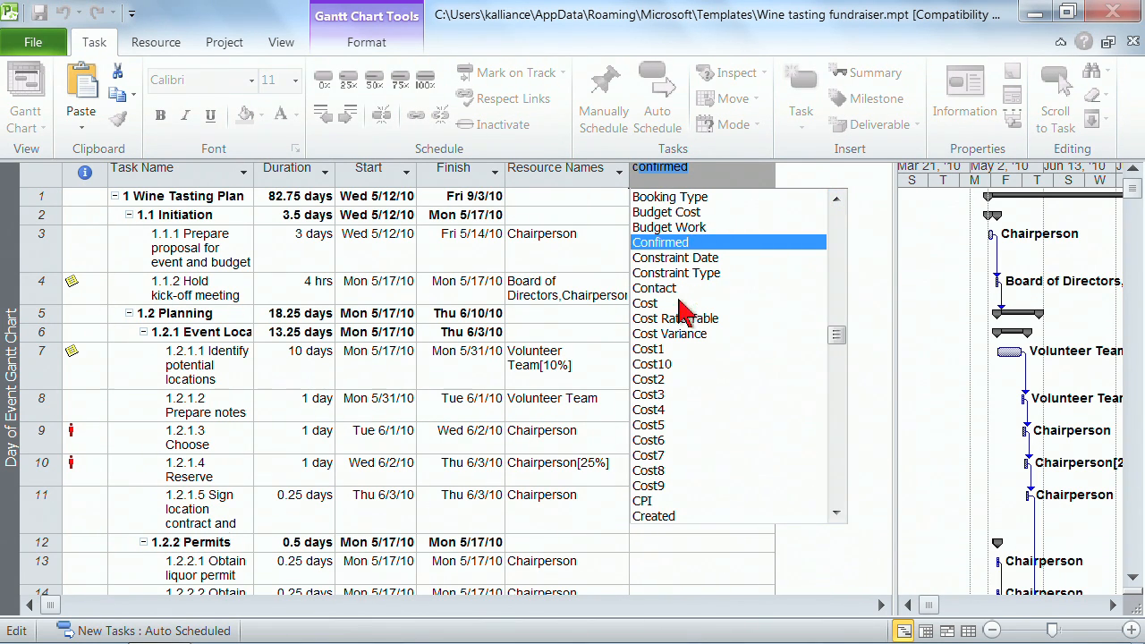
mouse_move(659, 420)
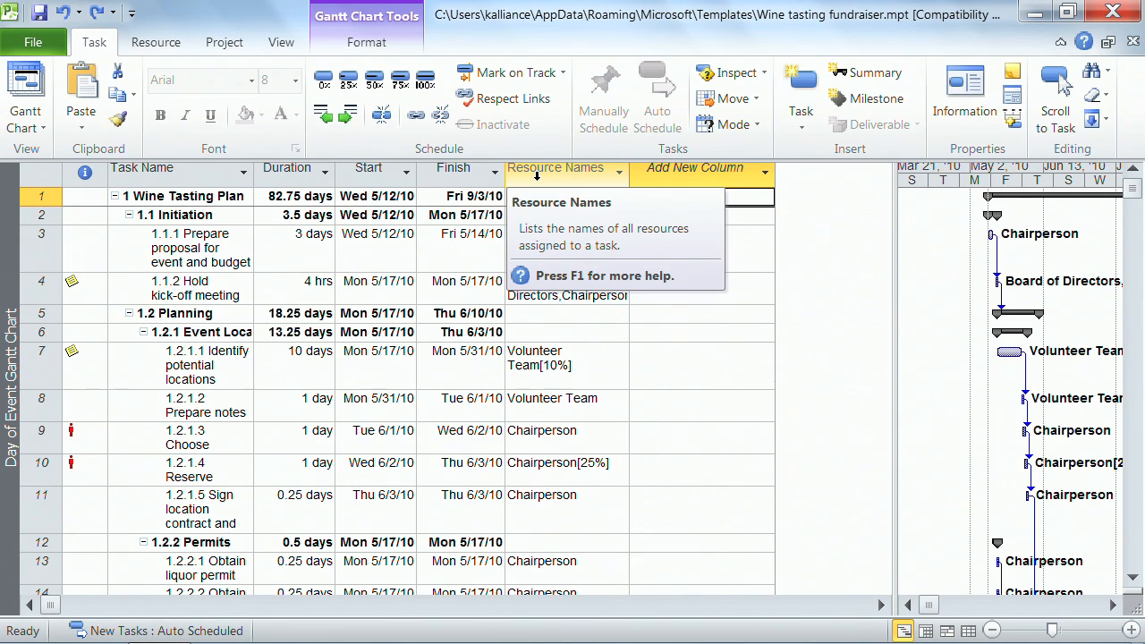
mouse_move(287, 168)
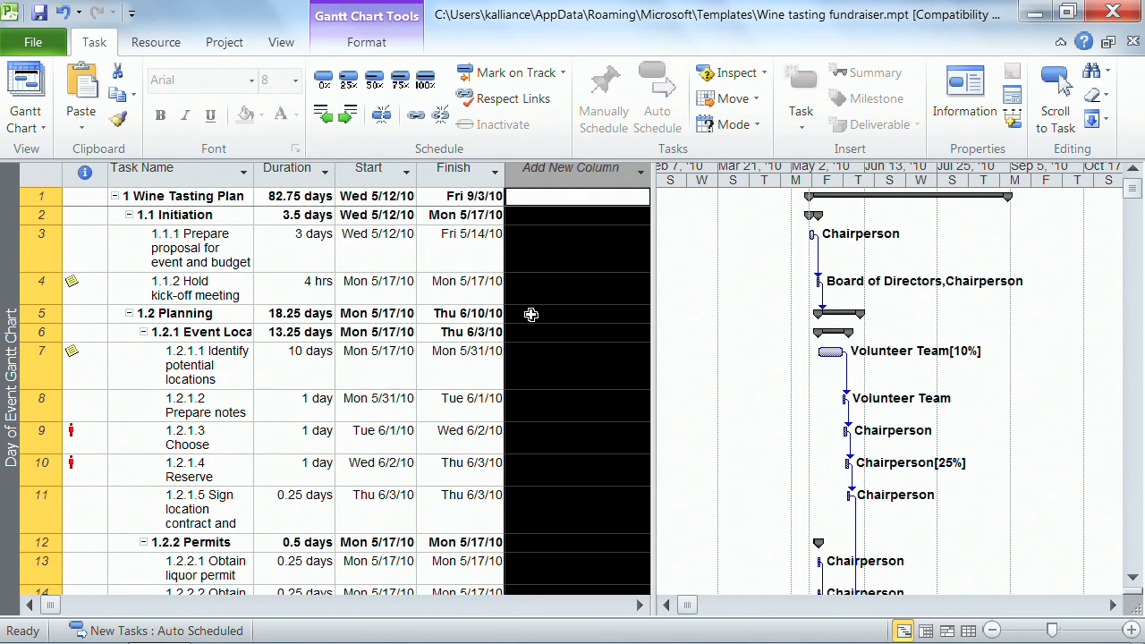
Select the Duration column header in the Wine Tasting Plan table.
left_click(569, 168)
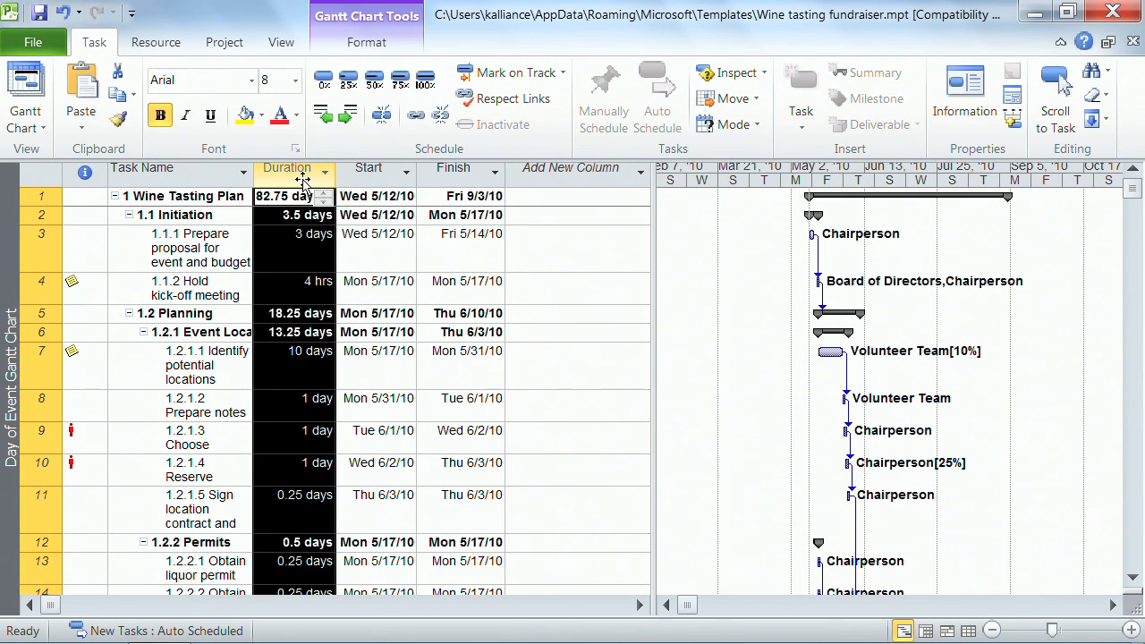
Insert a new column before Duration and start choosing its field name.
left_click(295, 168)
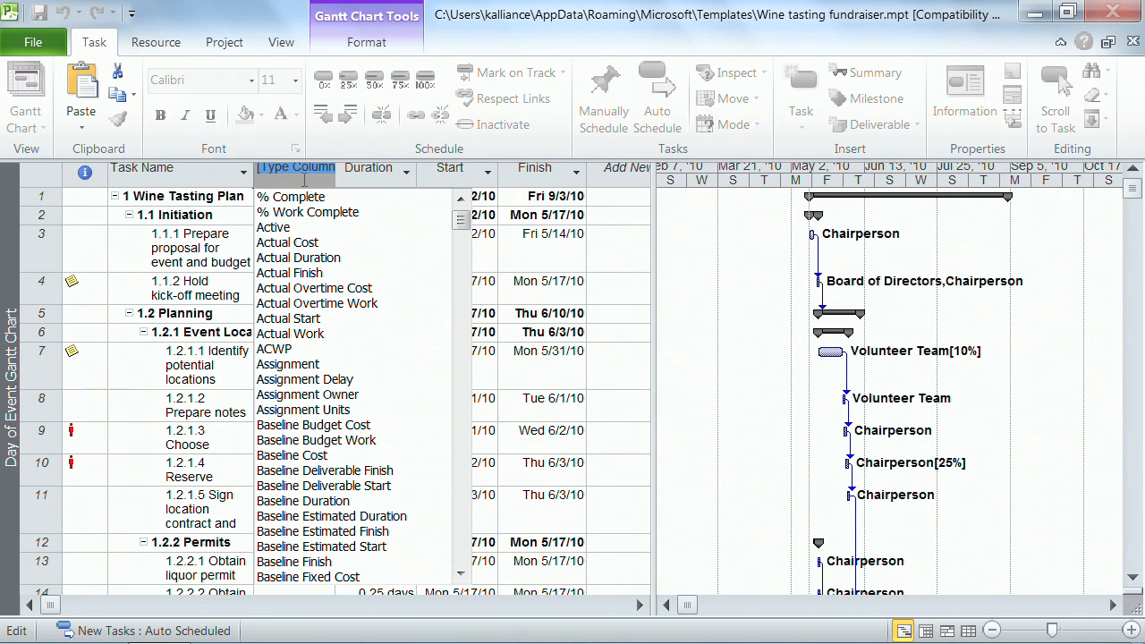
type("recurring")
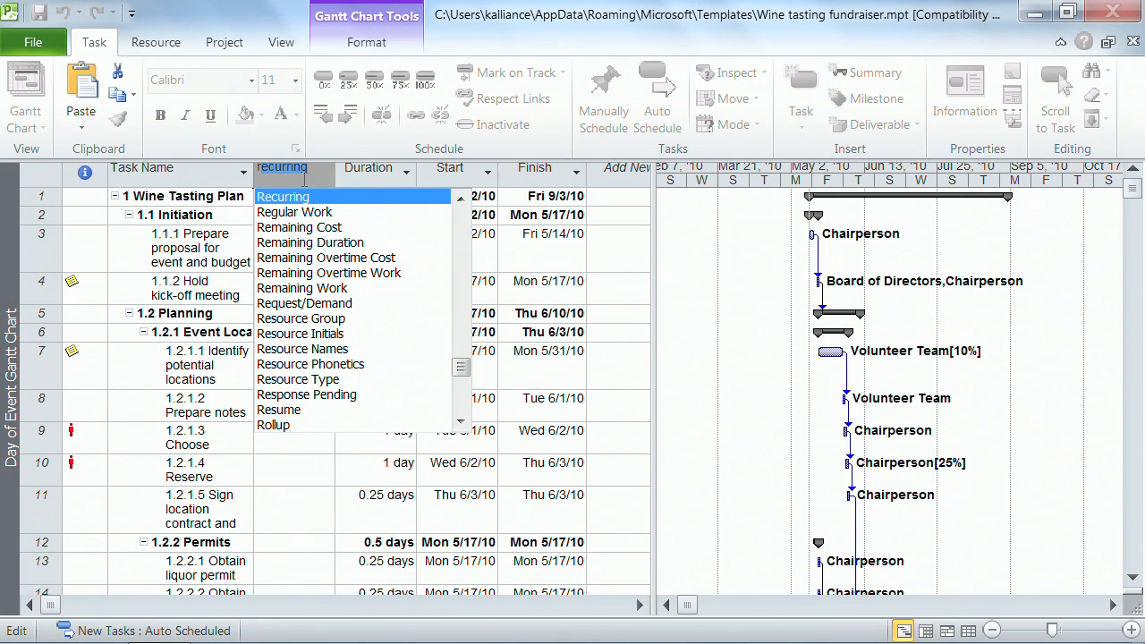
mouse_move(322, 218)
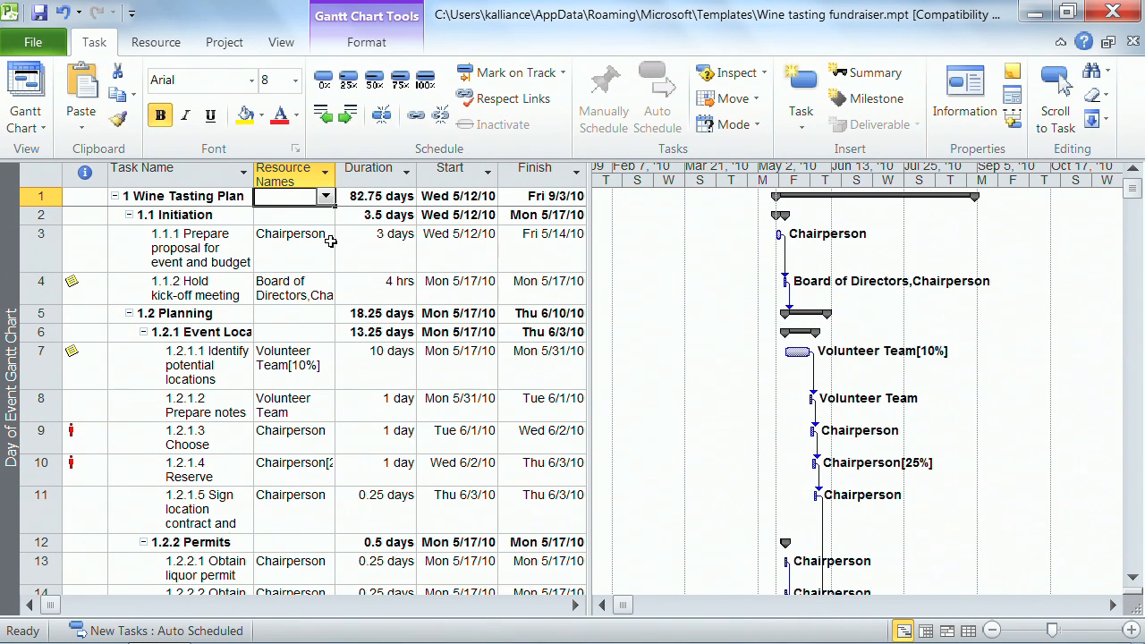
mouse_move(536, 269)
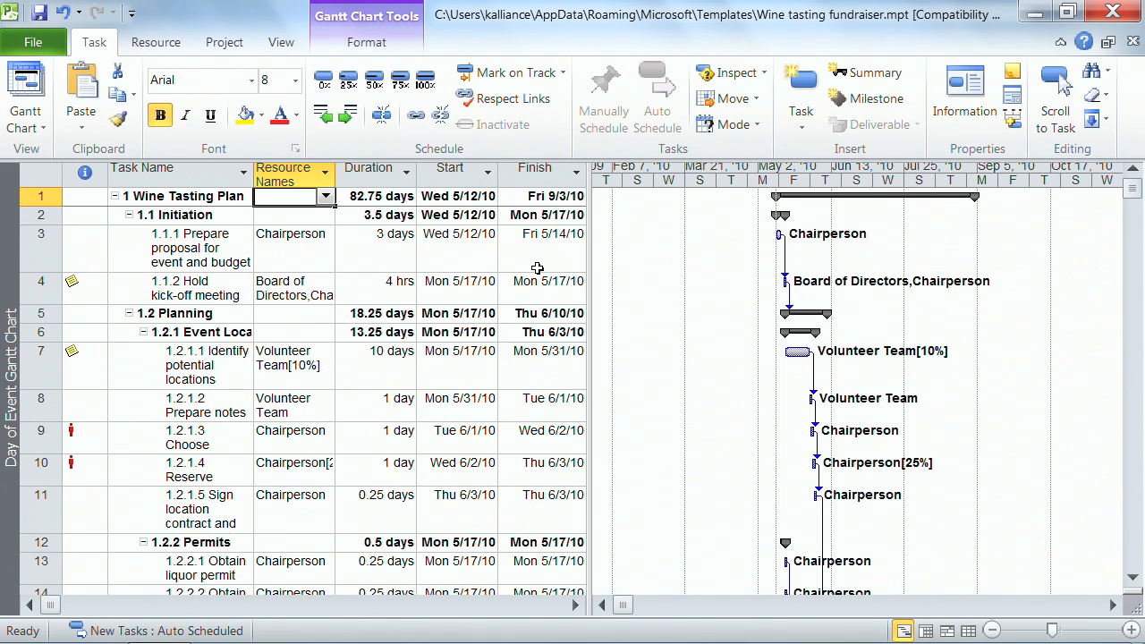
mouse_move(576, 270)
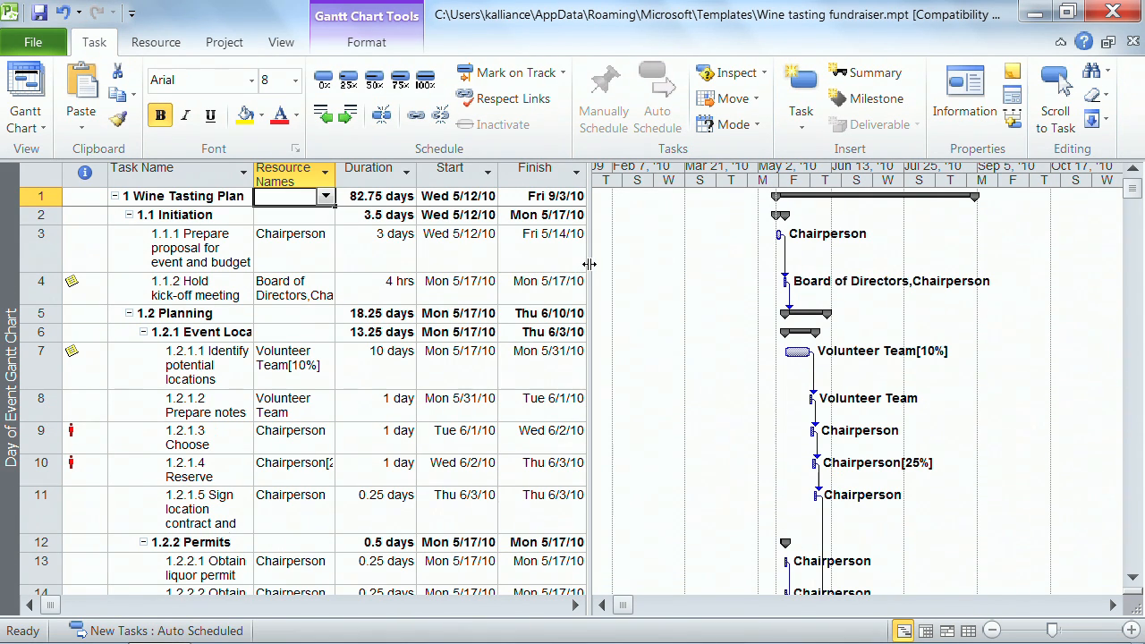
Widen the task table to show all columns and select the Resource Names column.
left_click_drag(589, 265, 875, 279)
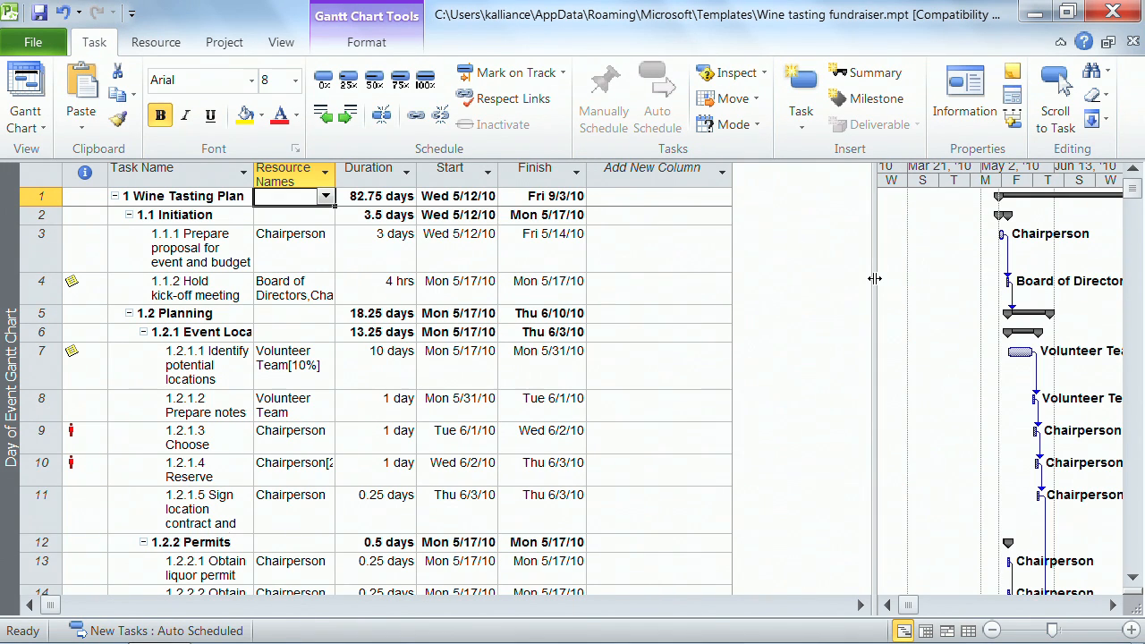
left_click(293, 175)
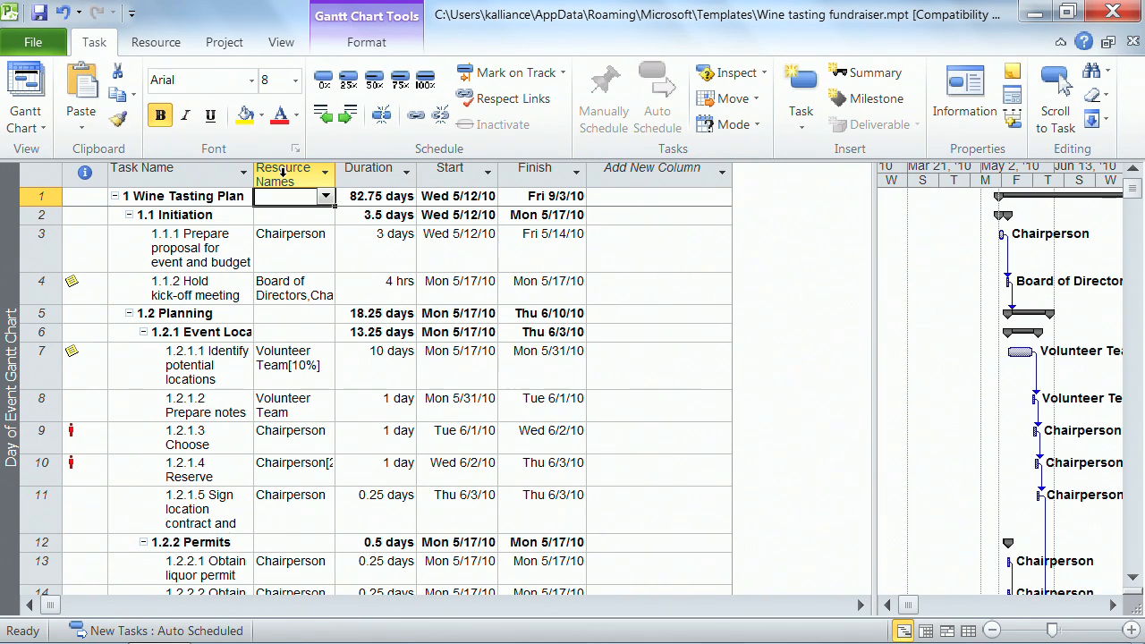
mouse_move(283, 172)
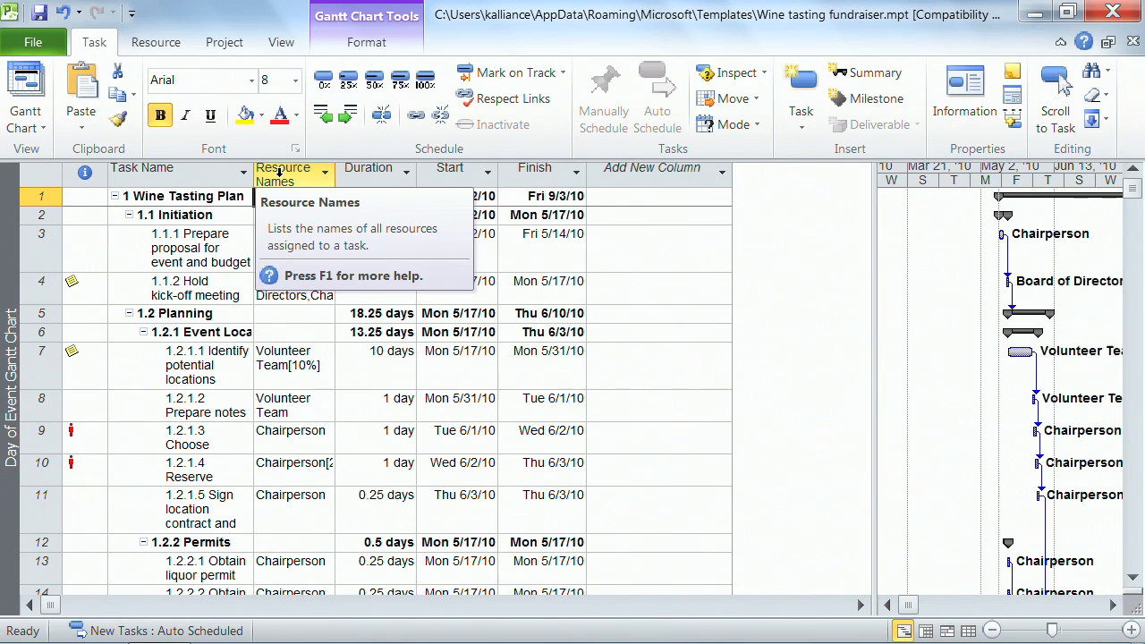
left_click(282, 175)
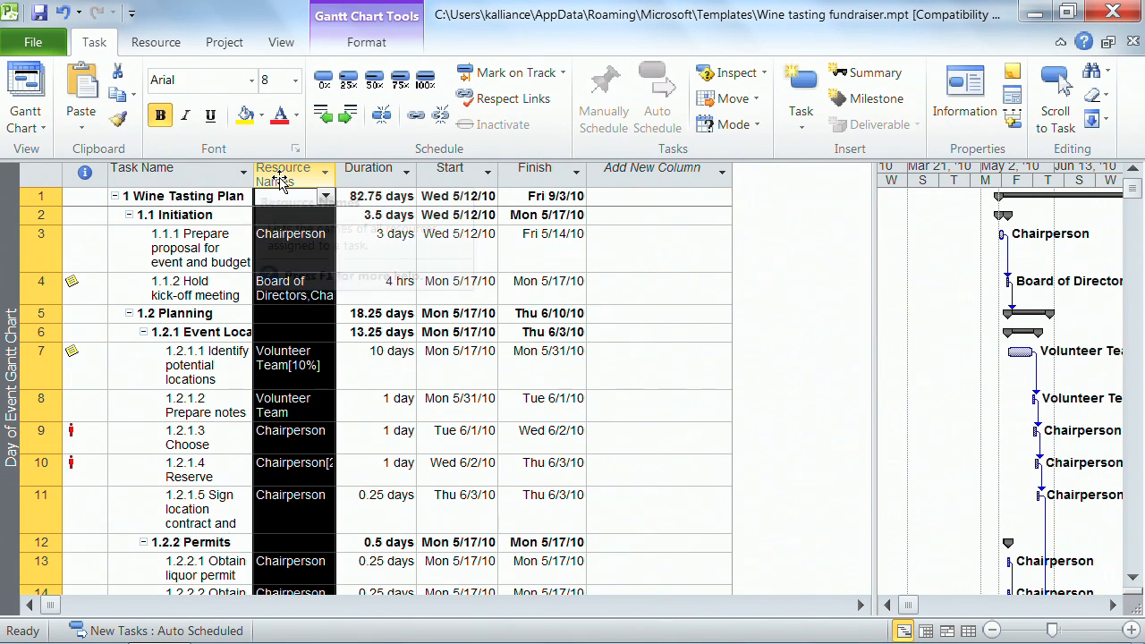